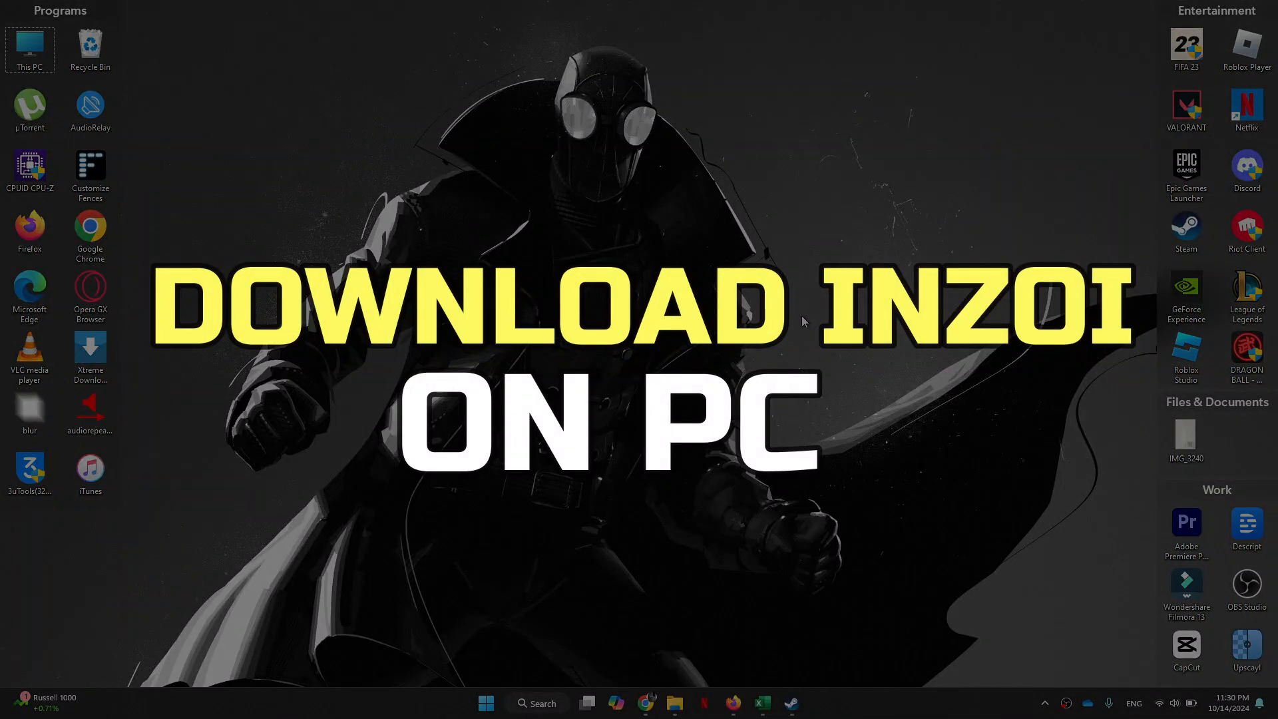
pyautogui.moveTo(646, 703)
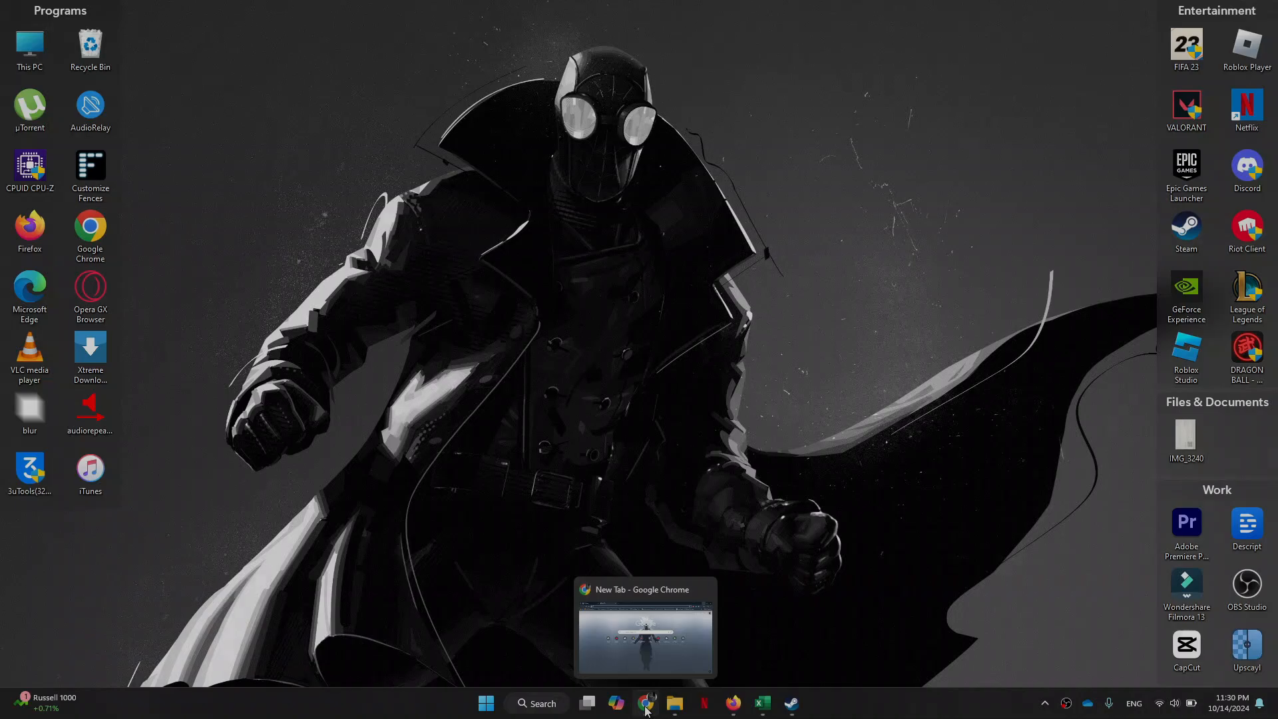
# Open the Steam result from a Google search for 'steam download' in Chrome.
pyautogui.click(616, 703)
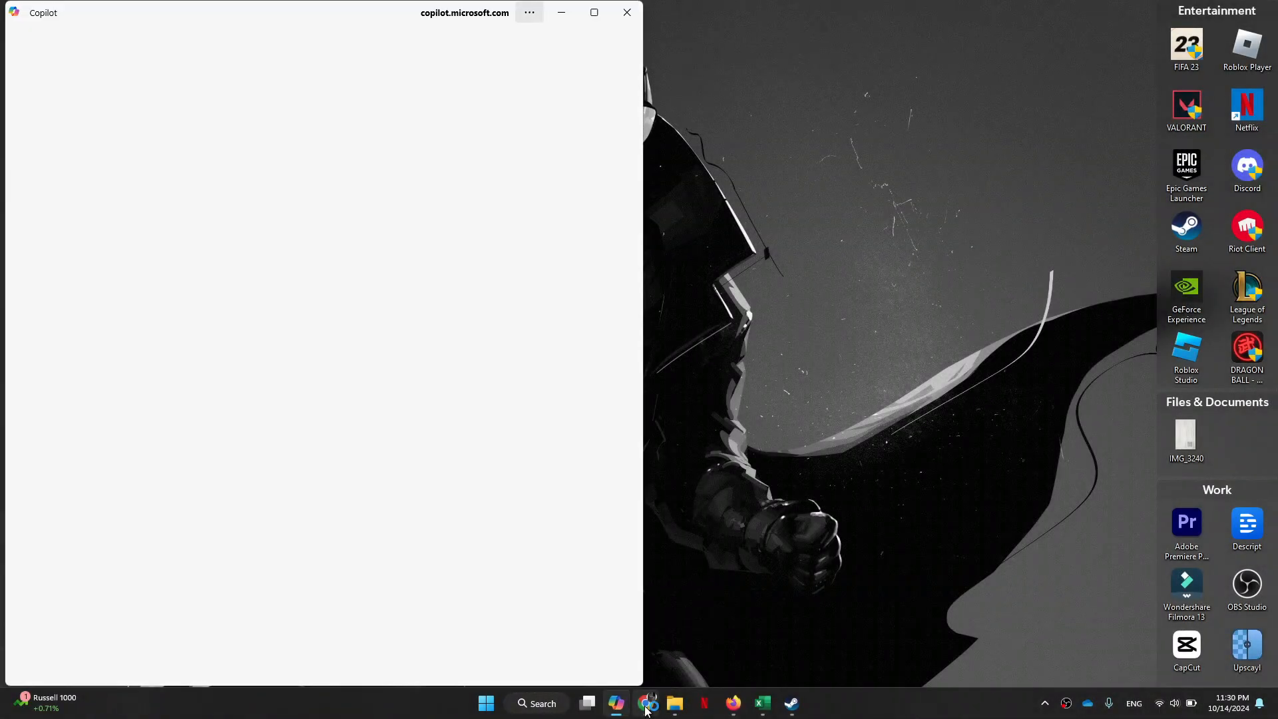
pyautogui.click(646, 702)
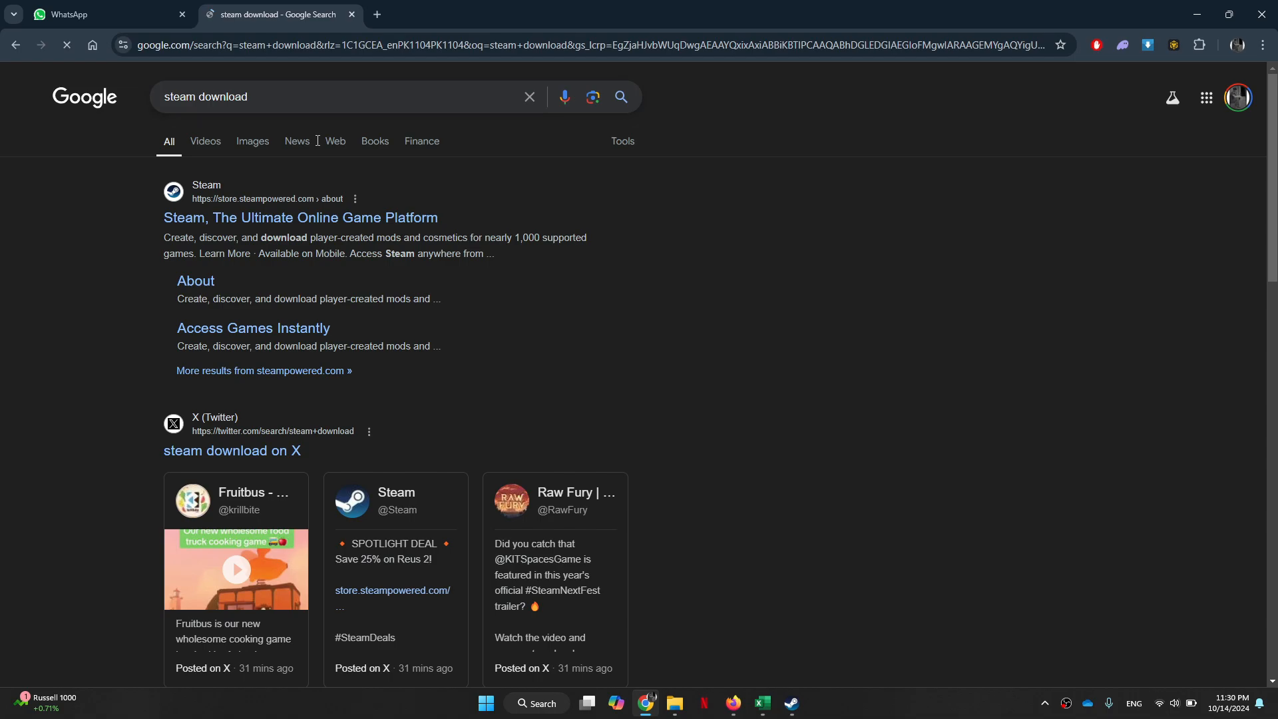
pyautogui.click(300, 217)
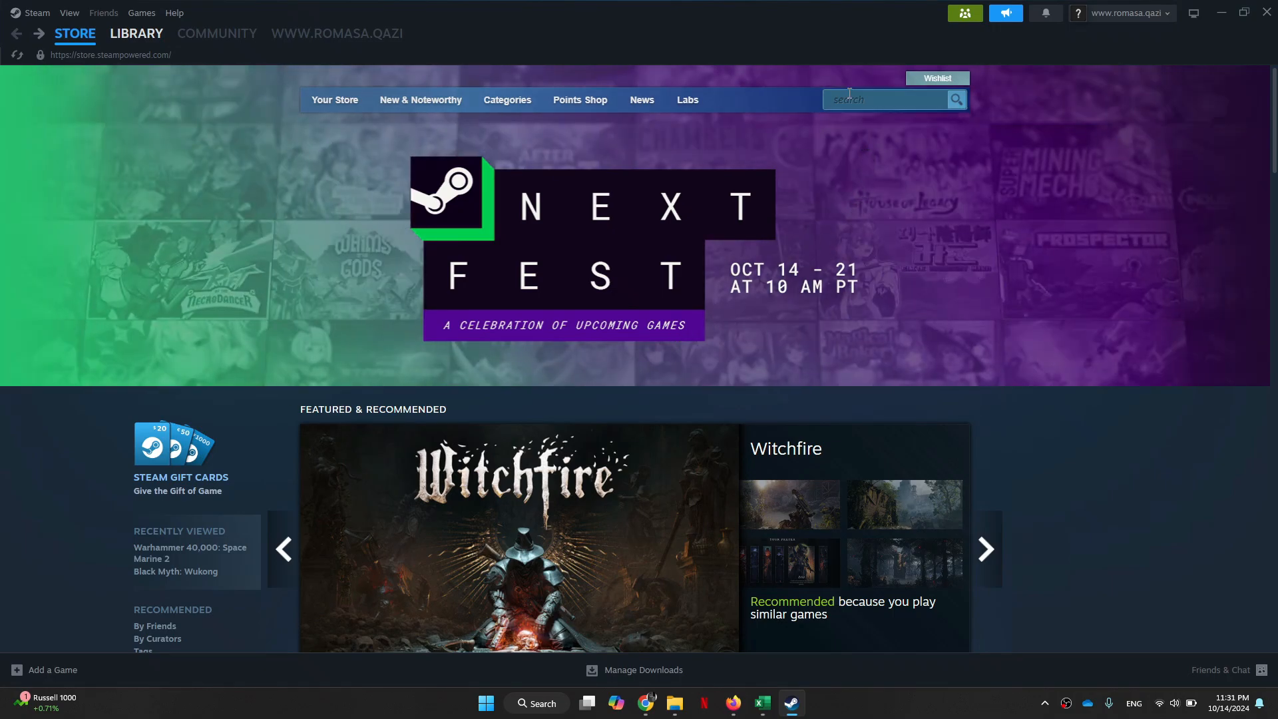
# Search the Steam store for 'inzoi' to reach the game's store page.
pyautogui.write('inzoi')
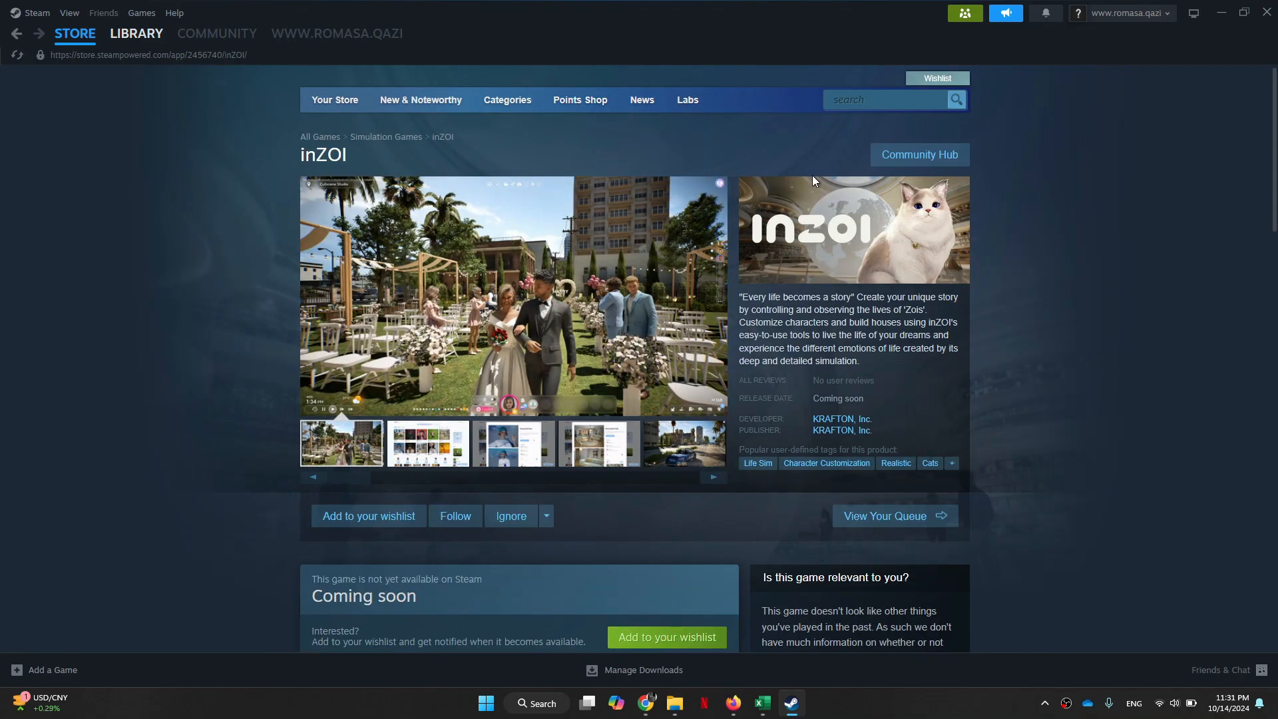
# Scroll the inZOI page to System Requirements and back to the Coming soon wishlist section.
pyautogui.scroll(-3)
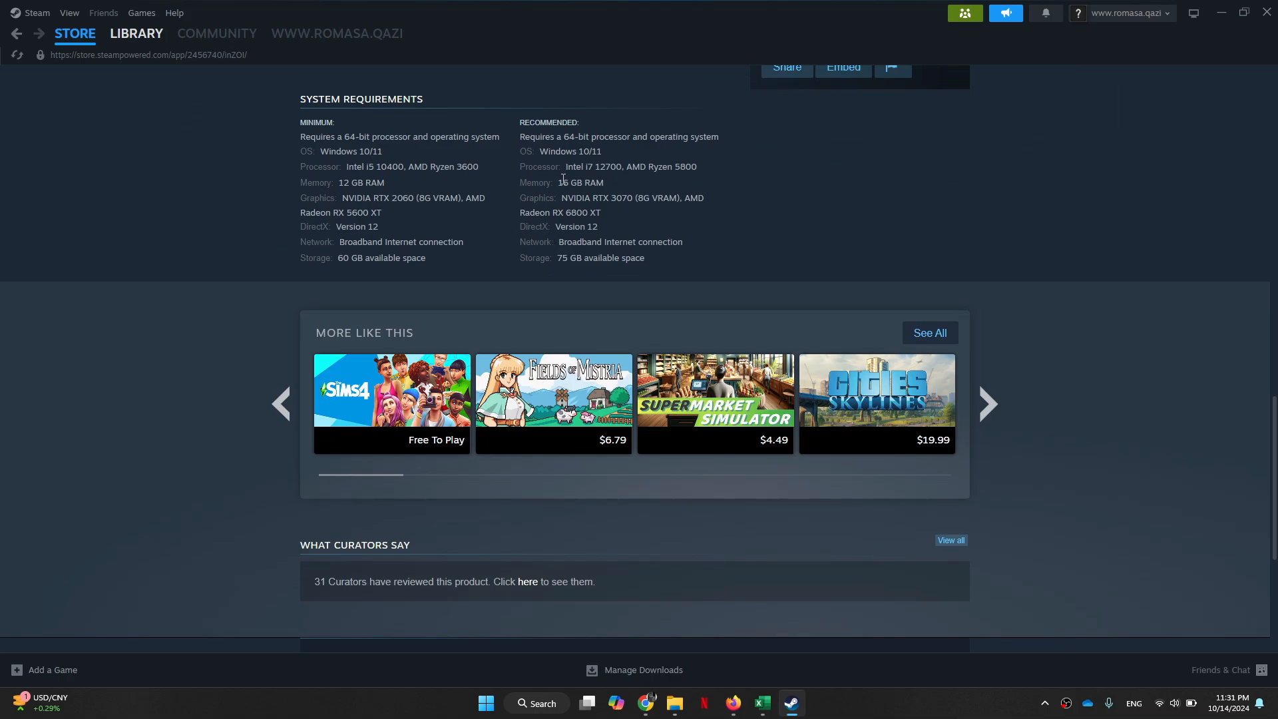
pyautogui.scroll(3)
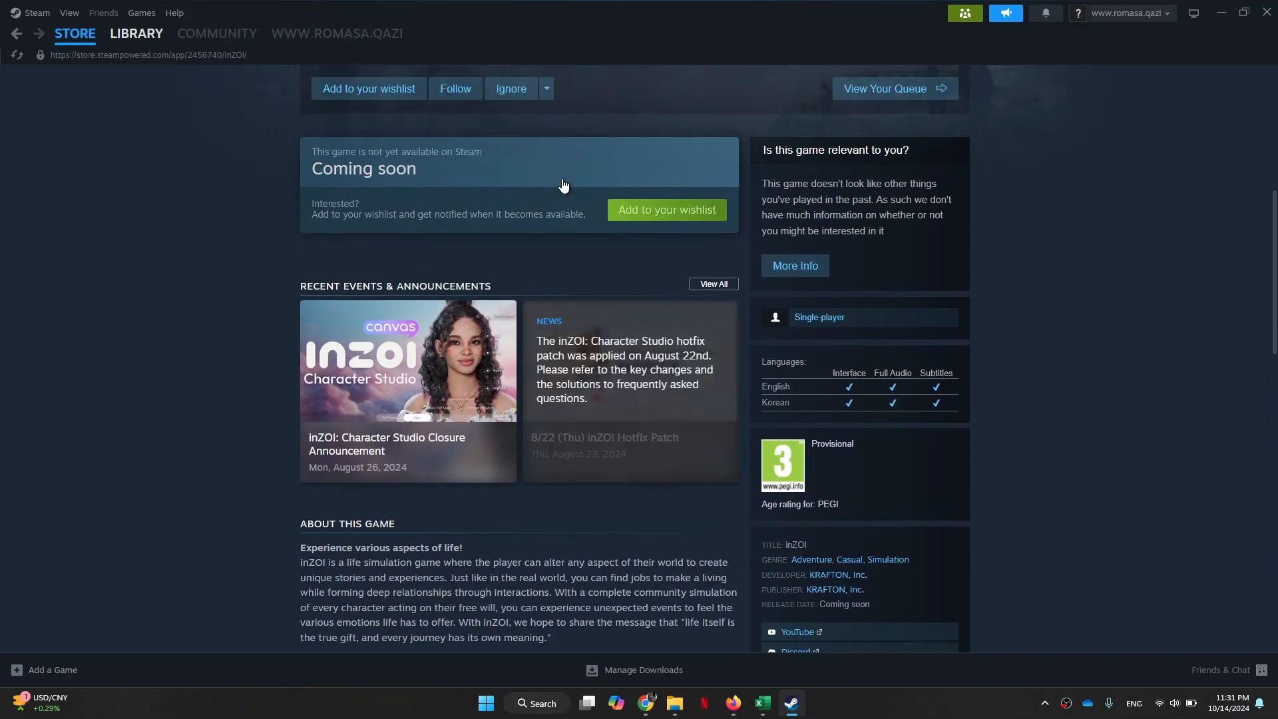
pyautogui.scroll(3)
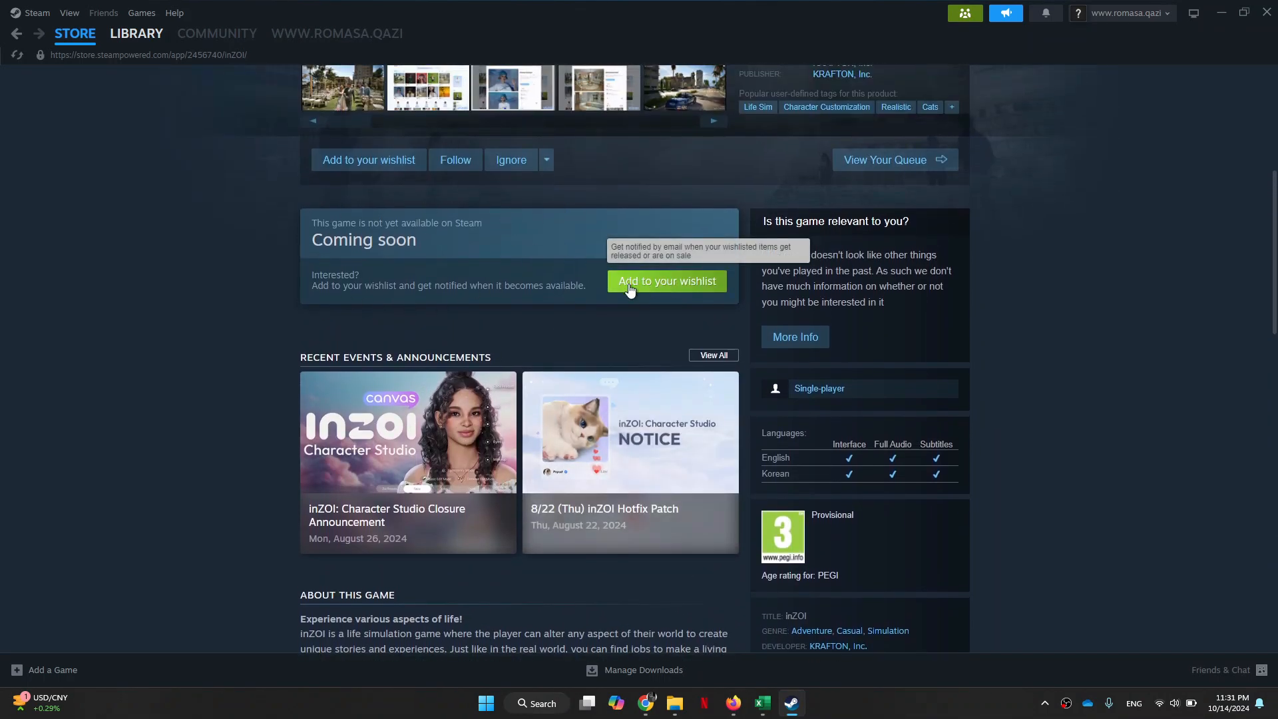
pyautogui.moveTo(535, 248)
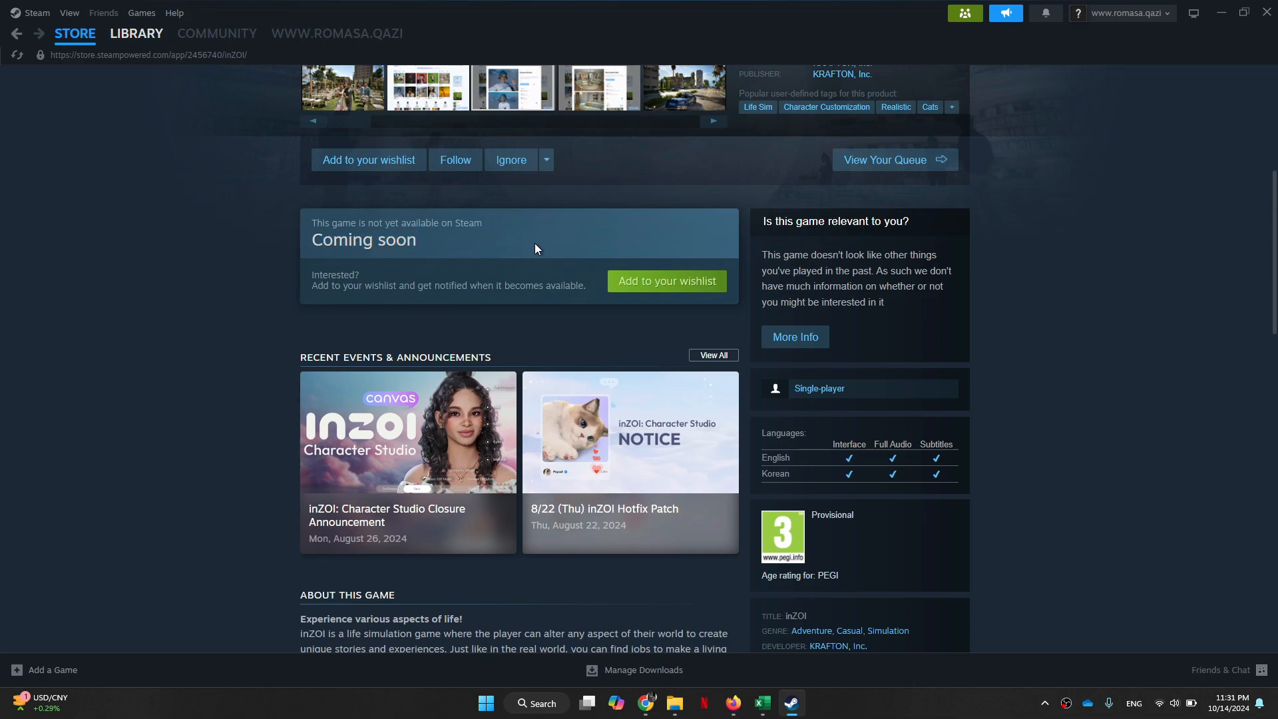
pyautogui.scroll(-3)
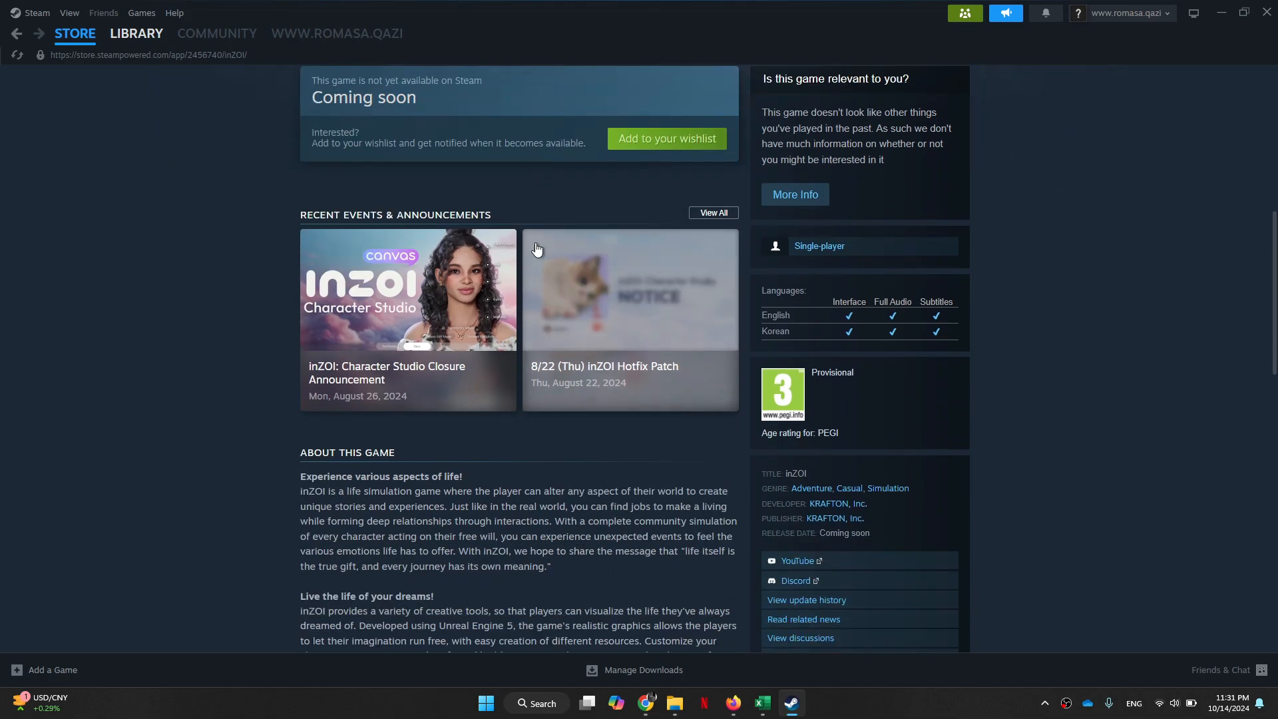
pyautogui.scroll(3)
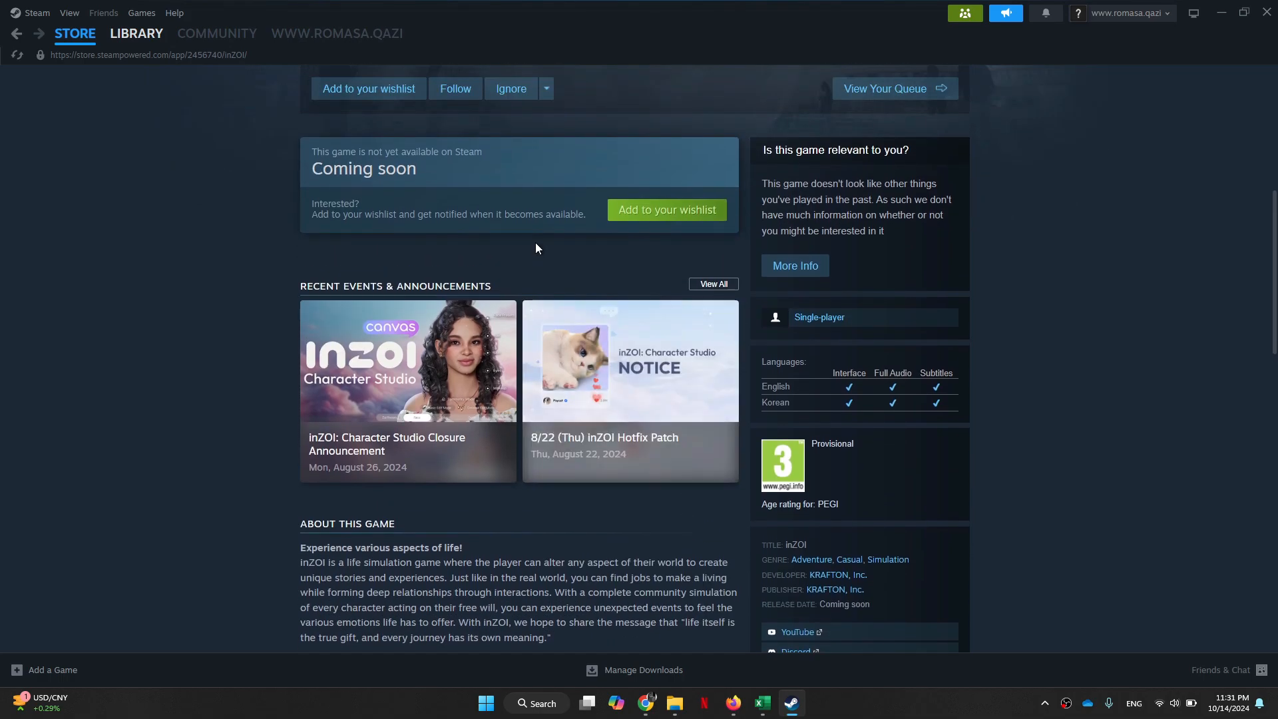
pyautogui.moveTo(527, 240)
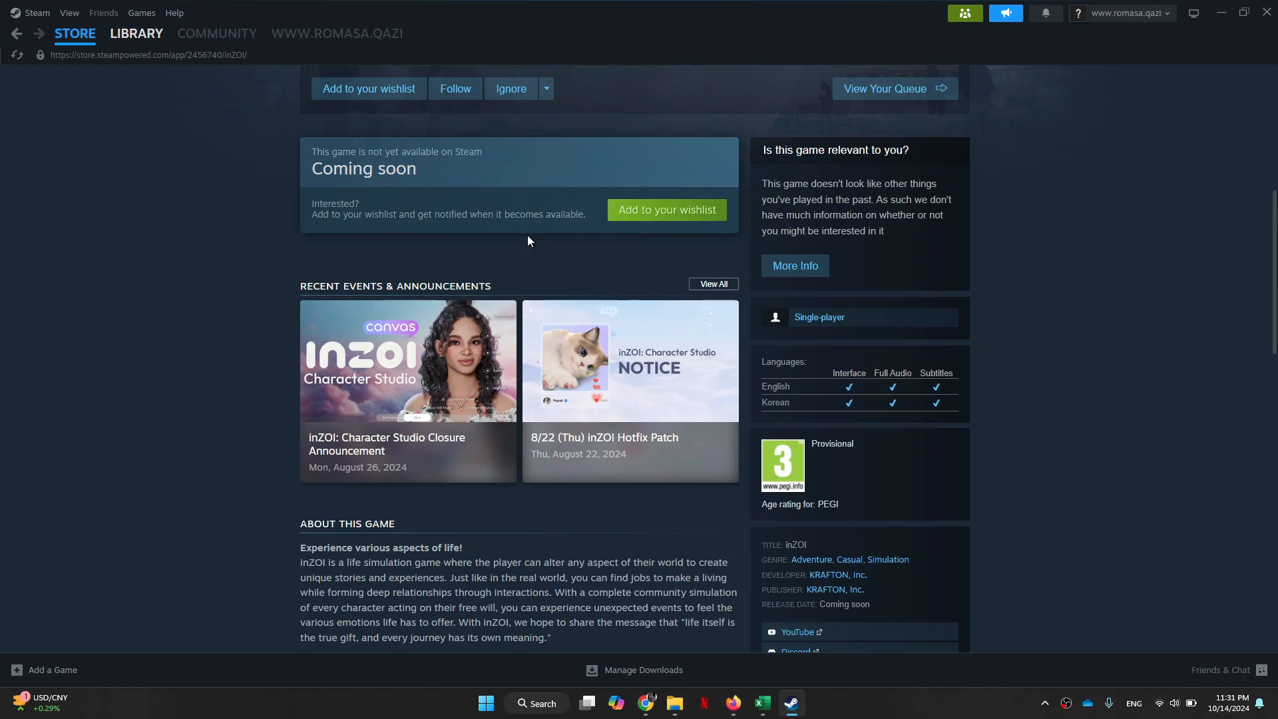
pyautogui.moveTo(605, 213)
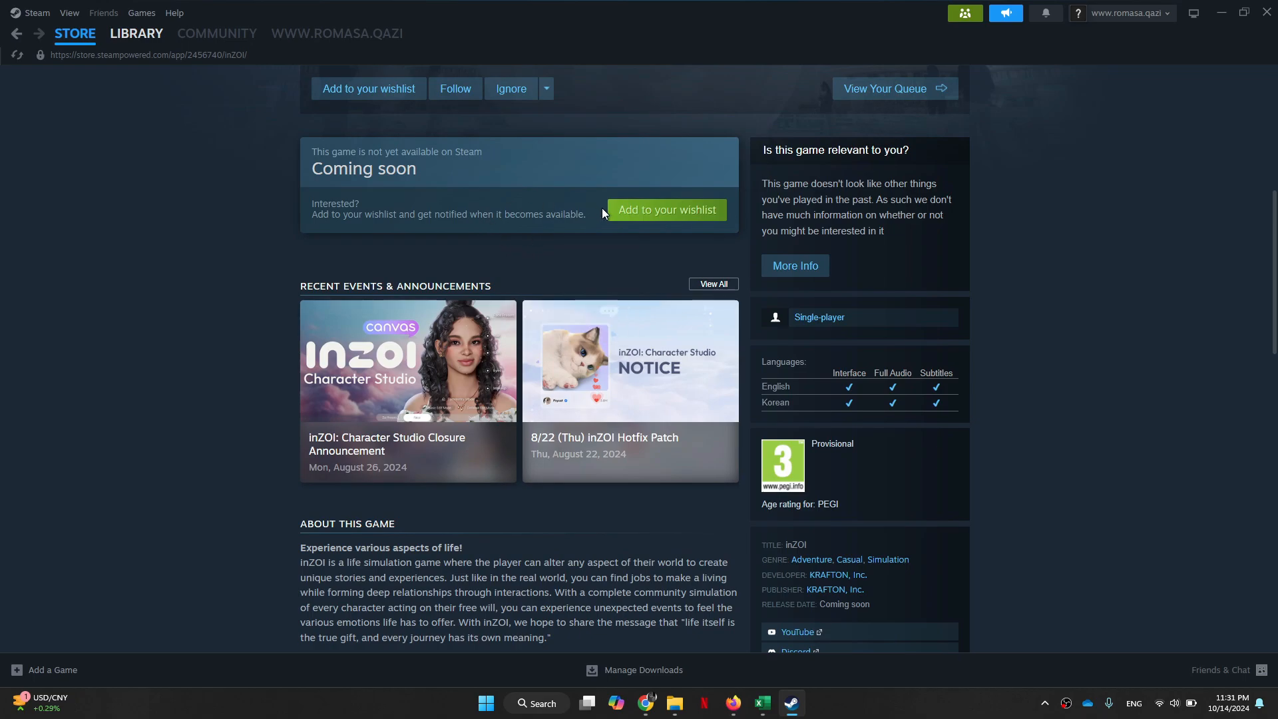
pyautogui.moveTo(519, 171)
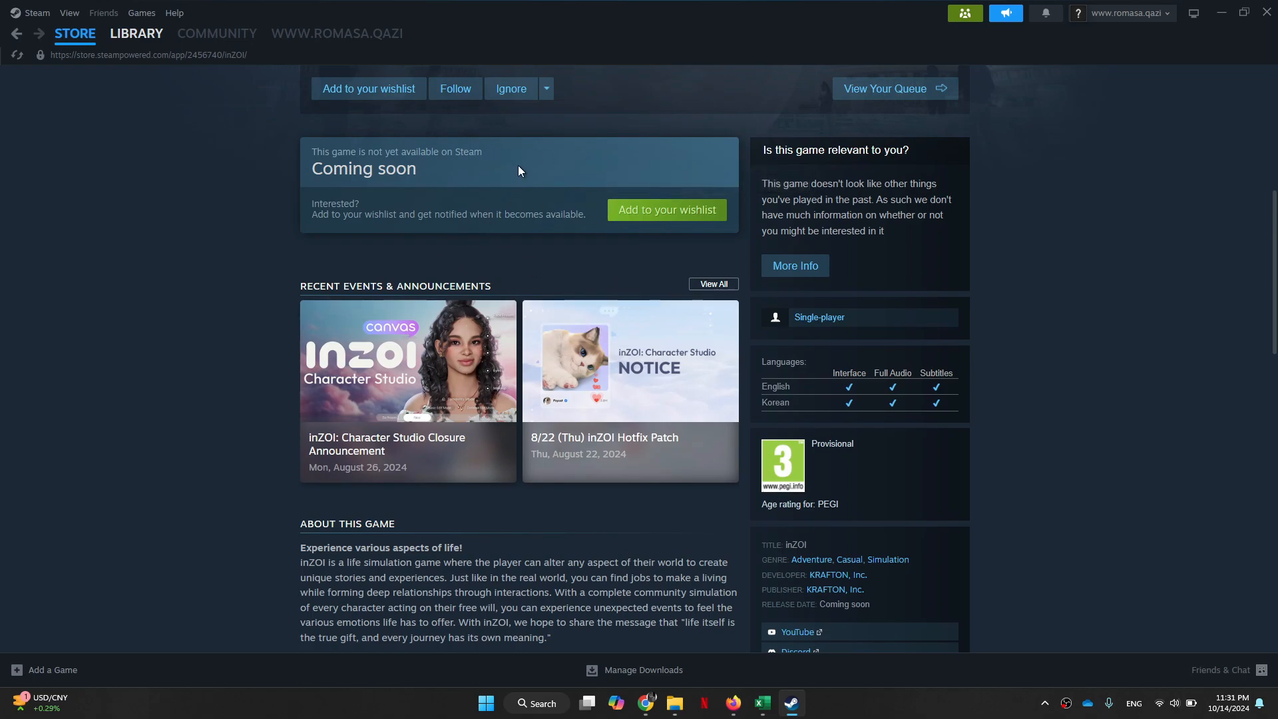